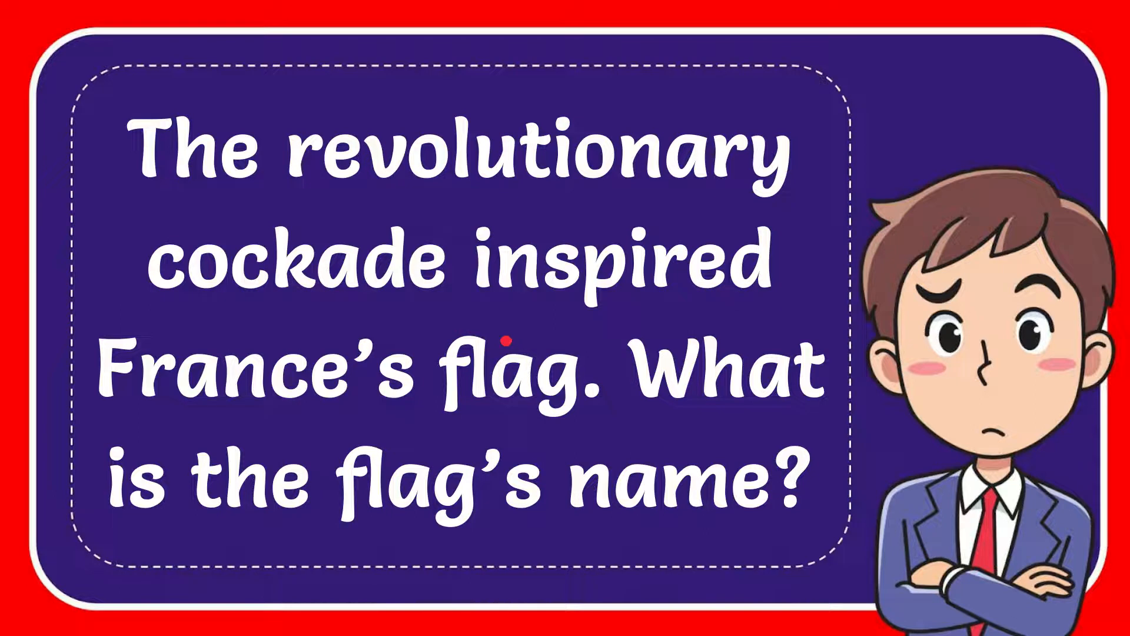
pyautogui.moveTo(591, 499)
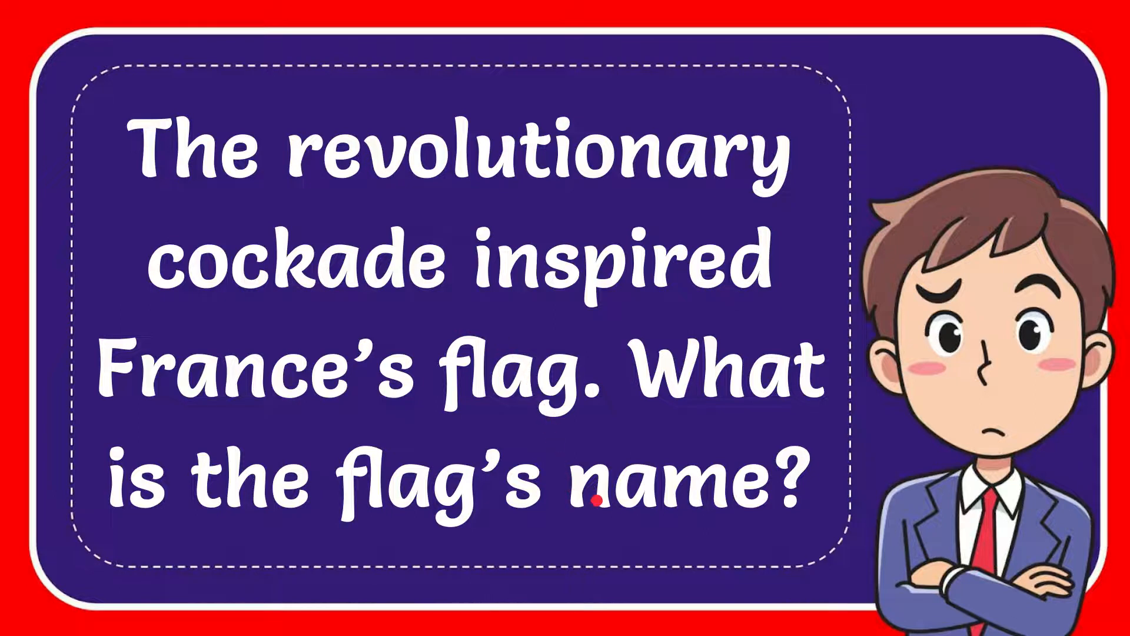